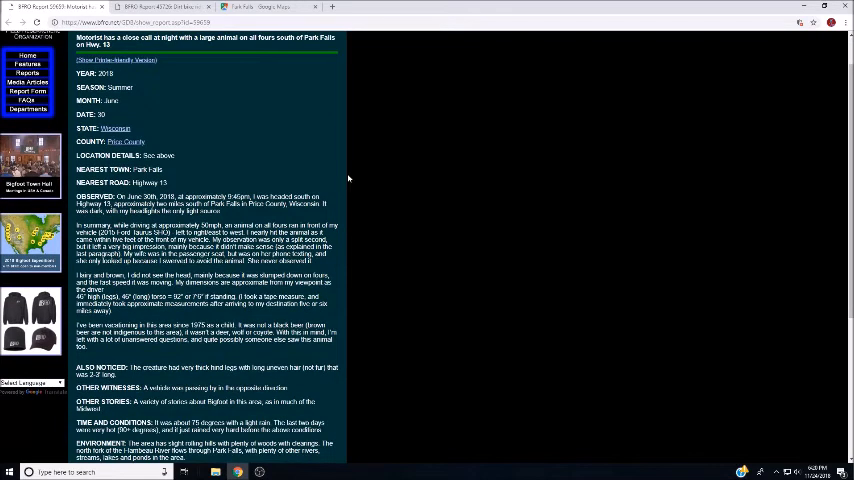
# - Survey the satellite view of Park Falls and the wooded, river-crossed land south of town
pyautogui.scroll(-3)
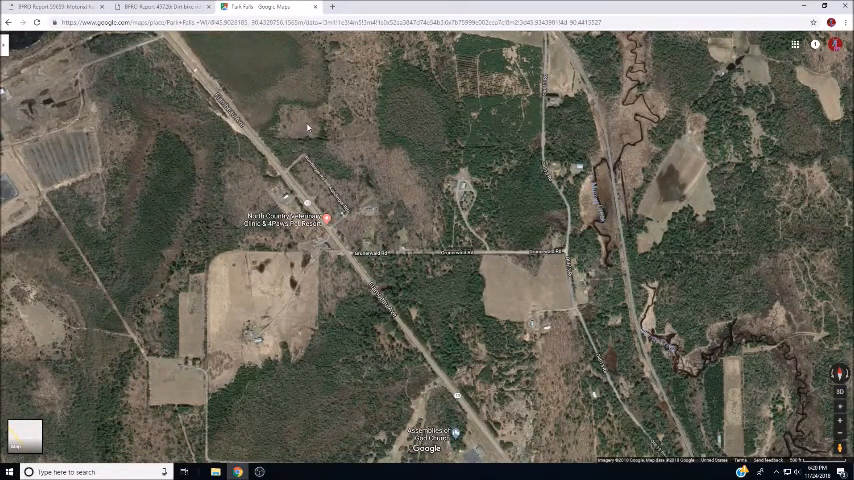
pyautogui.moveTo(320, 123)
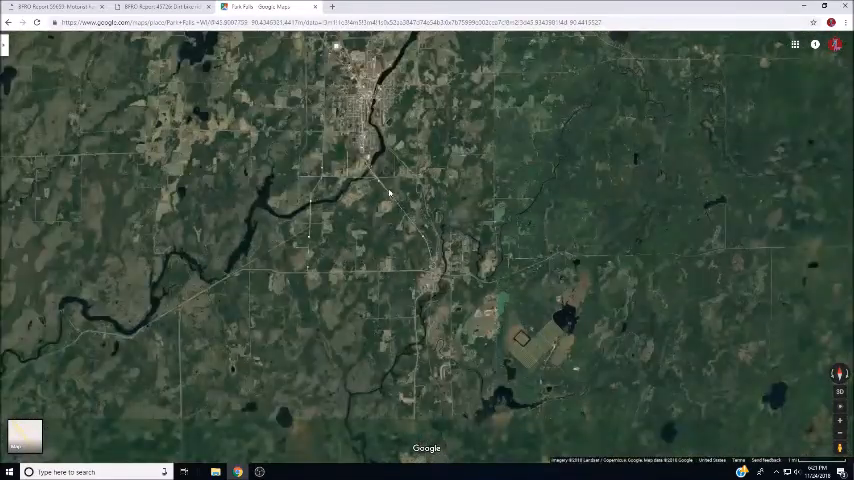
pyautogui.scroll(-3)
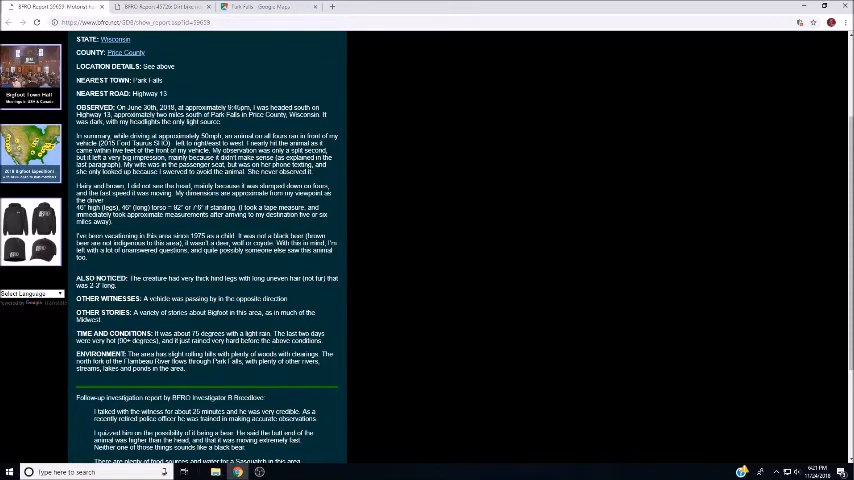
# - Highlight the witness's 'My observation was only a split second' sentence in the BFRO report
pyautogui.moveTo(198, 150); pyautogui.dragTo(200, 158)
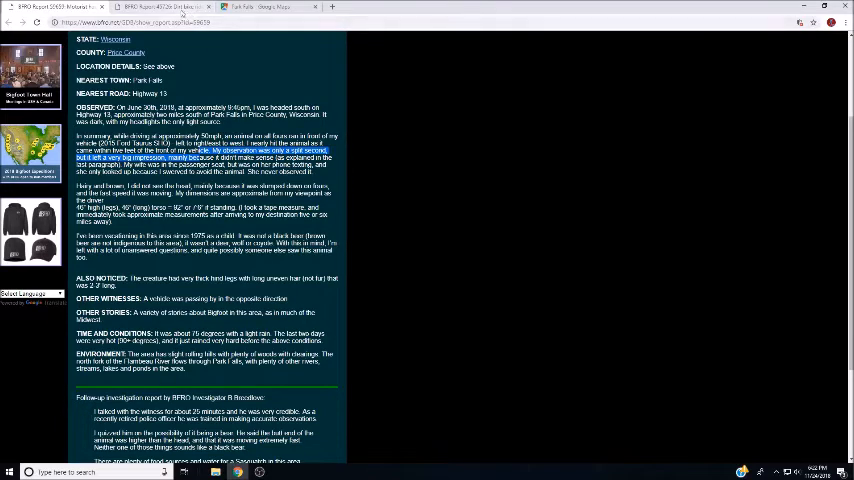
pyautogui.click(265, 7)
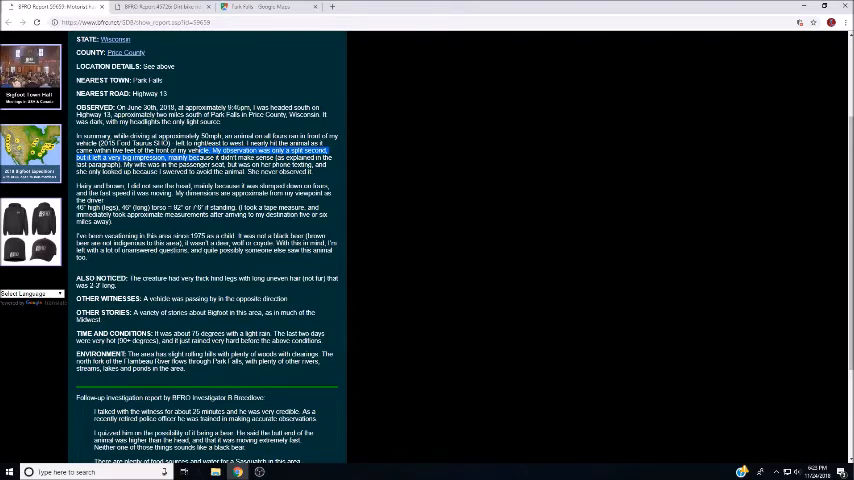
pyautogui.scroll(-3)
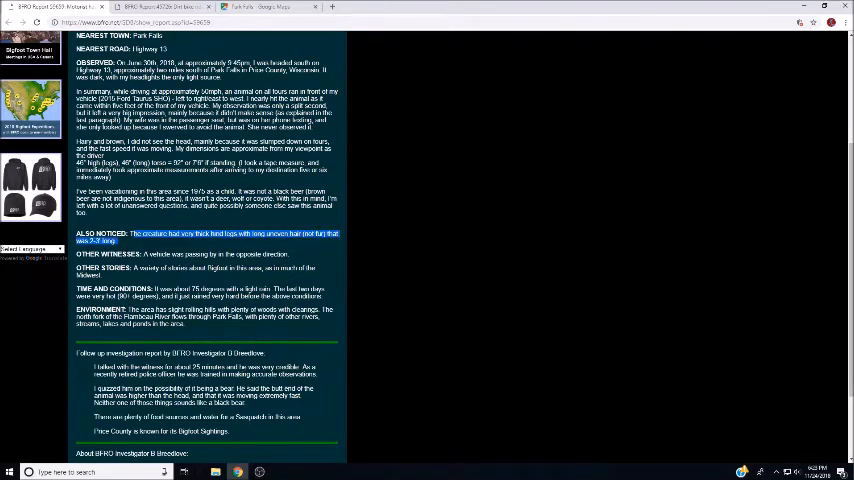
# - Highlight the Also Noticed and Other Stories passages, then start selecting the Environment text
pyautogui.doubleClick(215, 254)
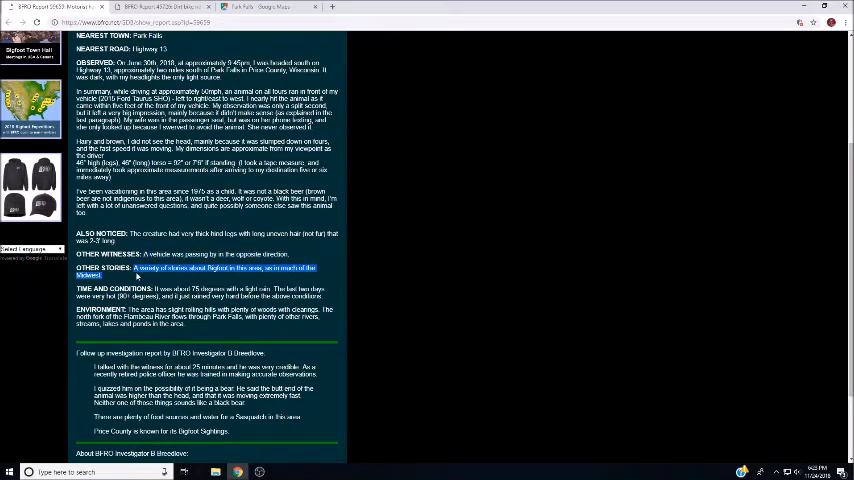
pyautogui.scroll(-3)
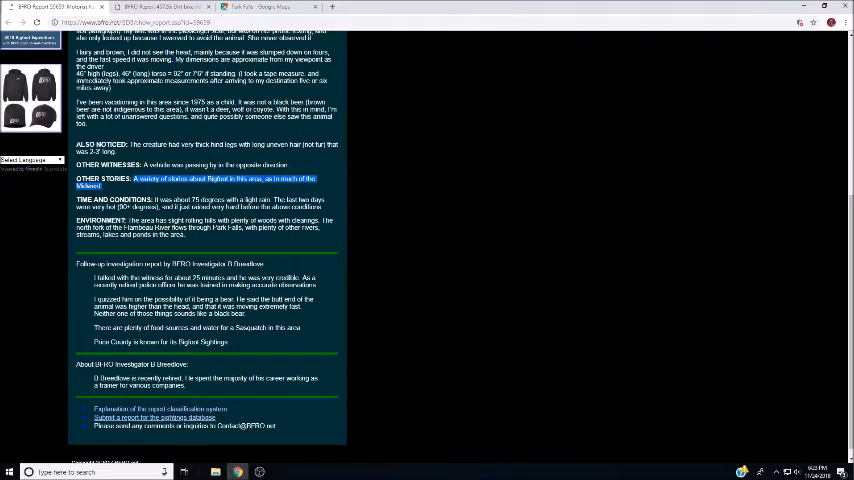
pyautogui.moveTo(147, 178); pyautogui.dragTo(195, 213)
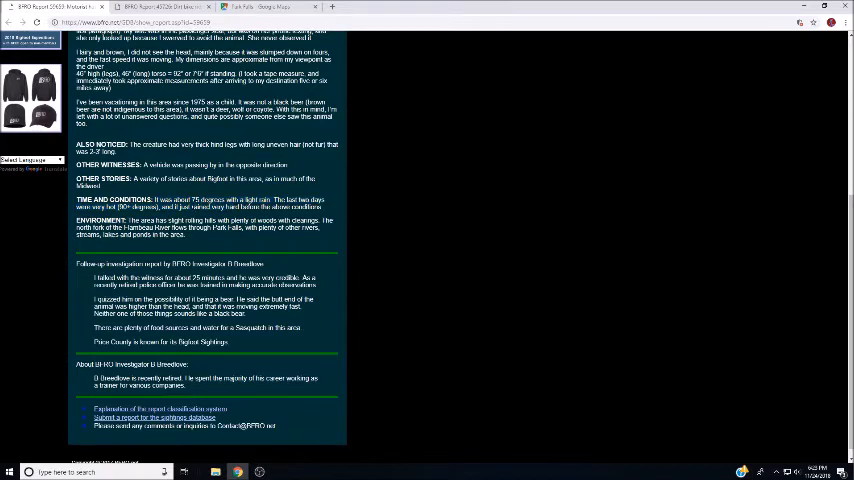
pyautogui.doubleClick(138, 206)
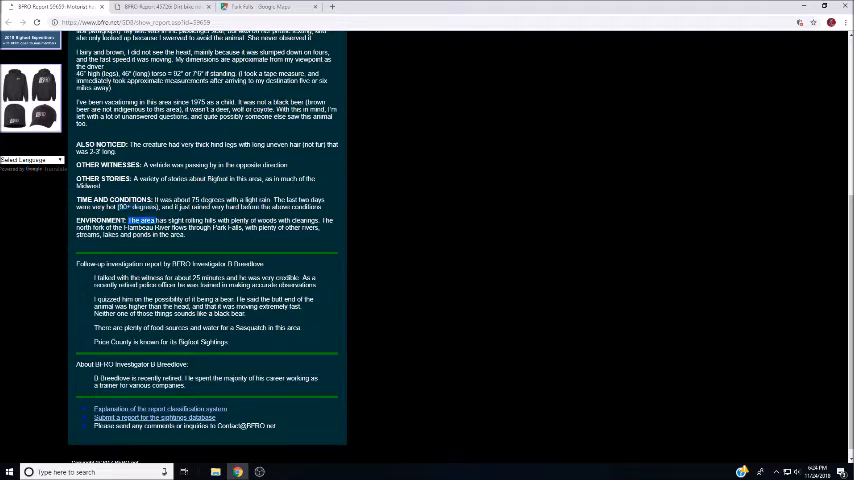
# - Highlight the Environment passage on rolling hills, woods and the Flambeau River, then return to the top
pyautogui.moveTo(131, 220); pyautogui.dragTo(184, 235)
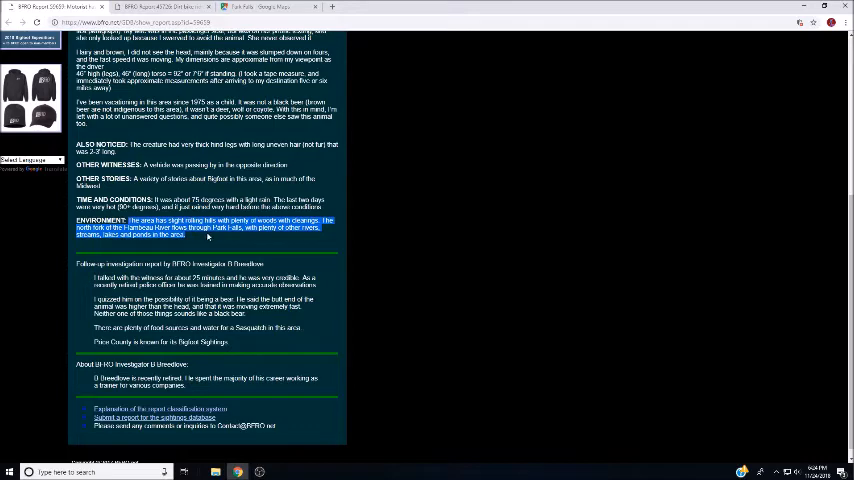
pyautogui.moveTo(230, 238)
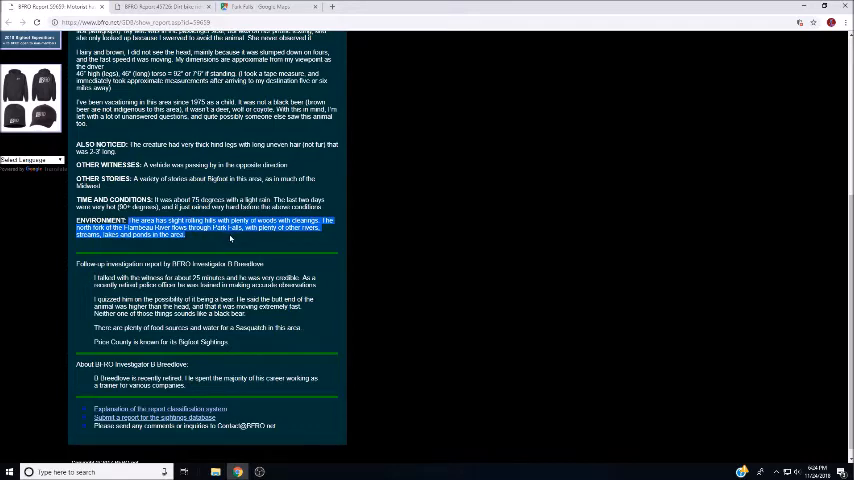
pyautogui.moveTo(225, 239)
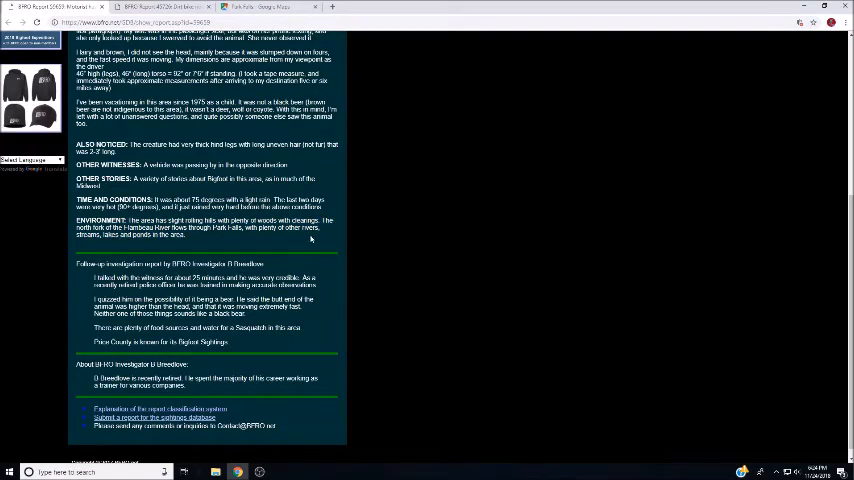
pyautogui.scroll(3)
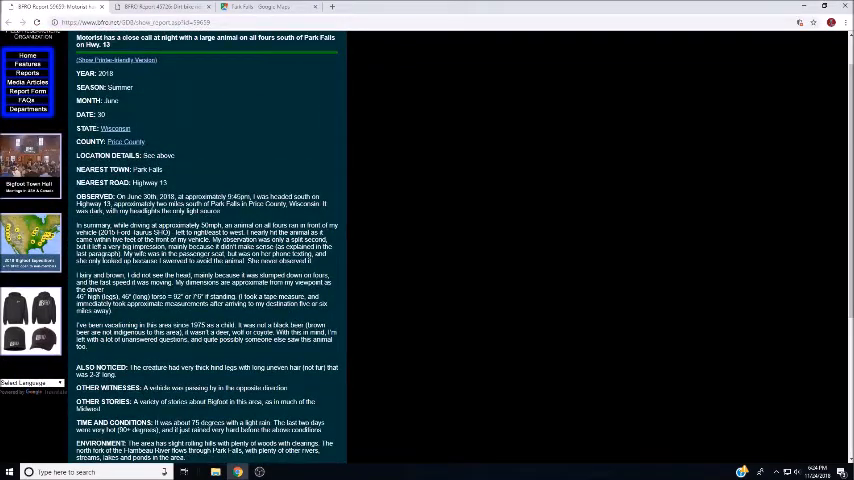